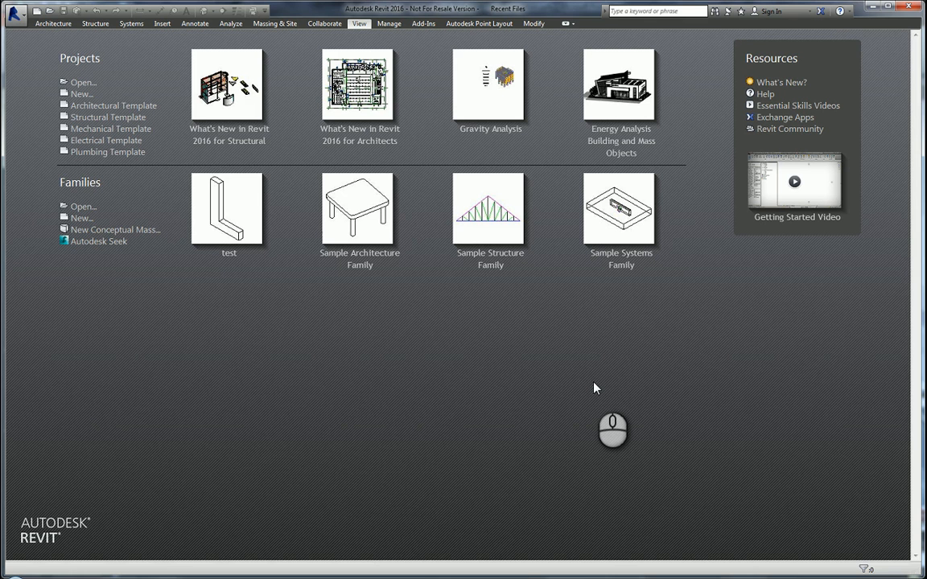
{"action": "mouse_move", "coordinate": [336, 423]}
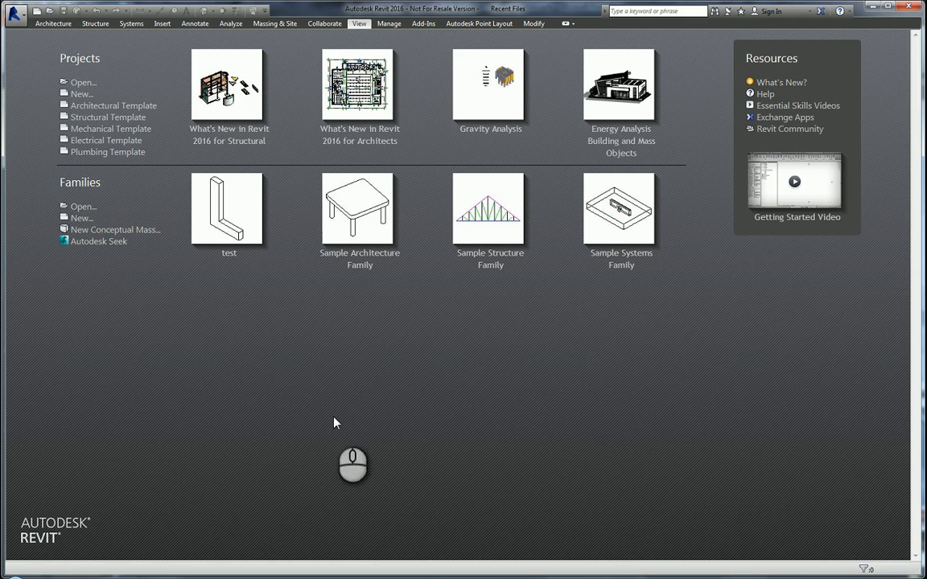
{"action": "mouse_move", "coordinate": [205, 350]}
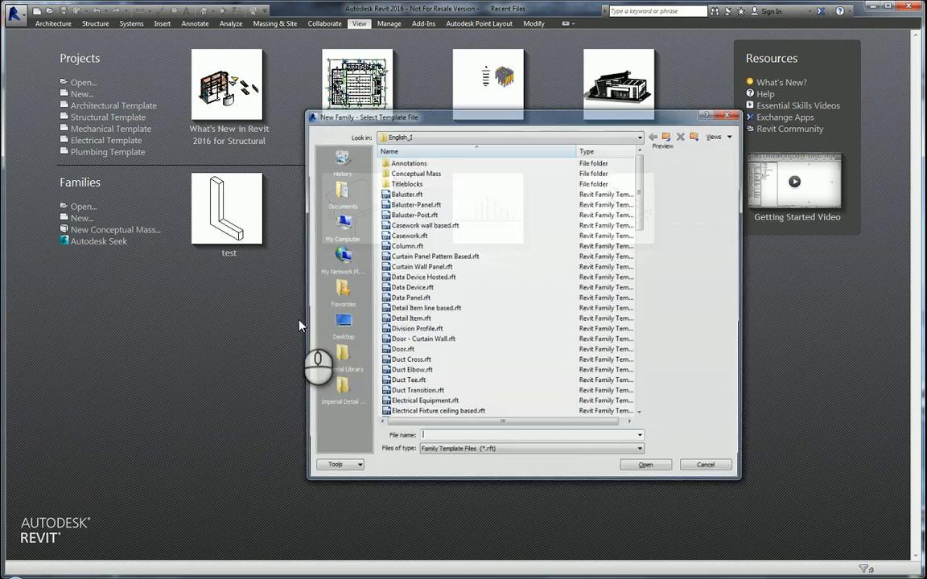
Create a new family from the Generic Model.rft template.
{"action": "scroll", "scroll_direction": "down", "scroll_amount": 3}
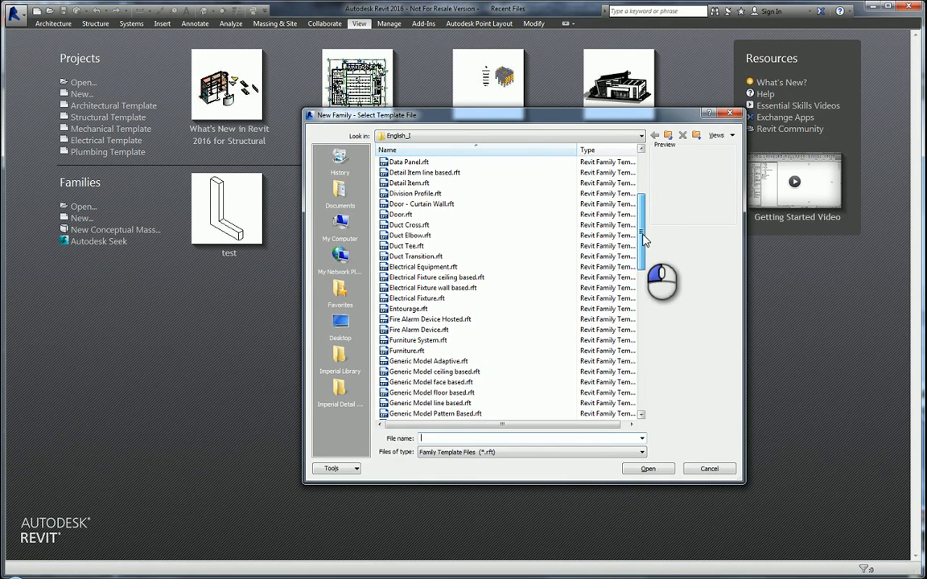
{"action": "scroll", "scroll_direction": "down", "scroll_amount": 3}
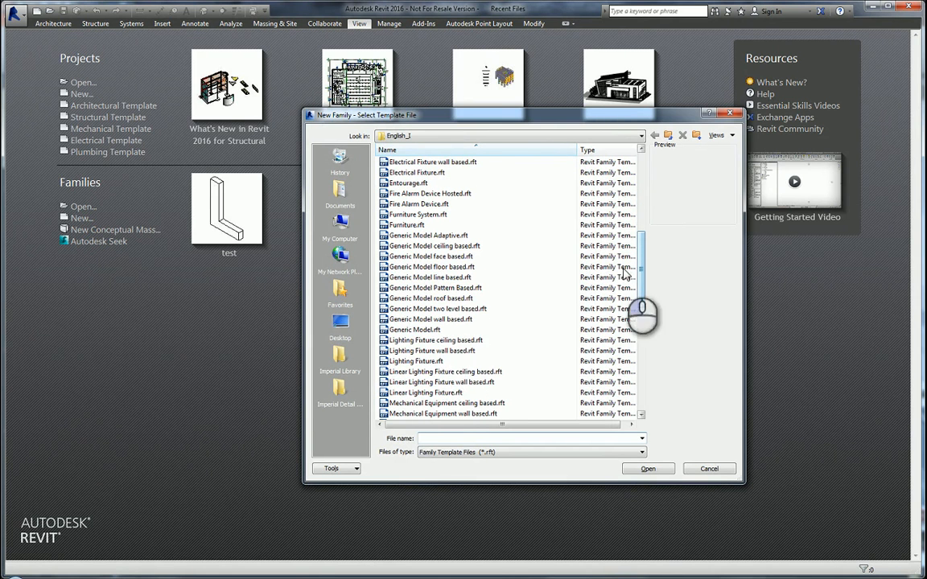
{"action": "left_click", "coordinate": [414, 330]}
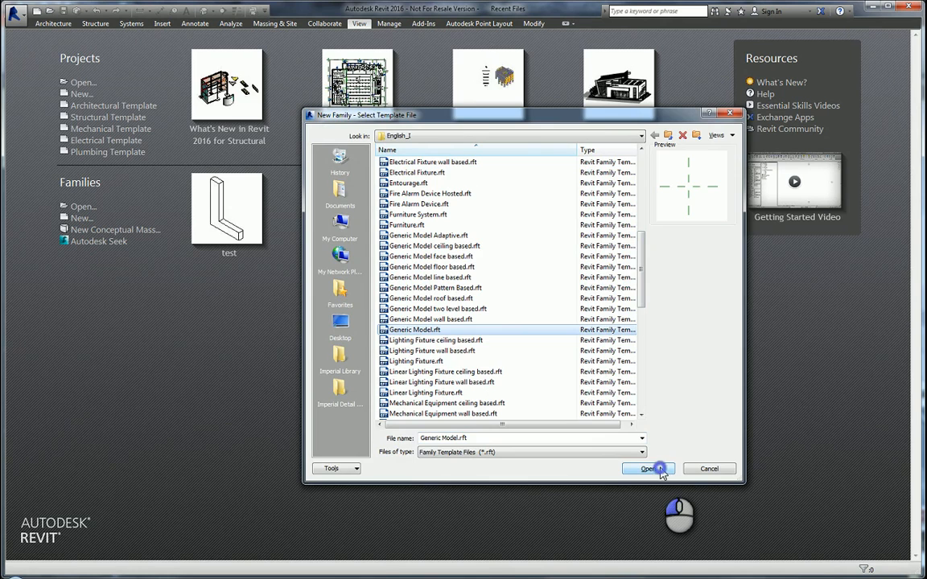
{"action": "left_click", "coordinate": [649, 469]}
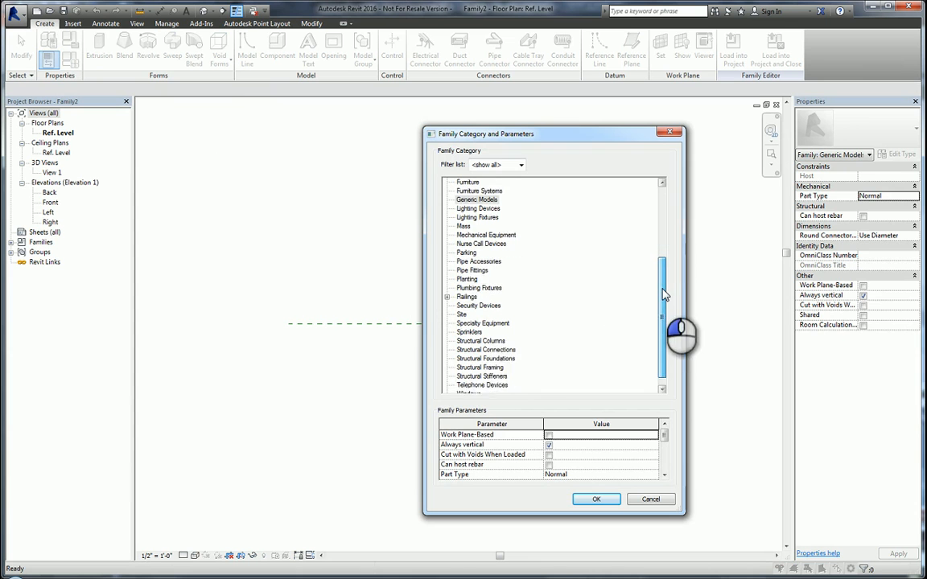
Set the family category to Structural Foundations.
{"action": "scroll", "scroll_direction": "down", "scroll_amount": 3}
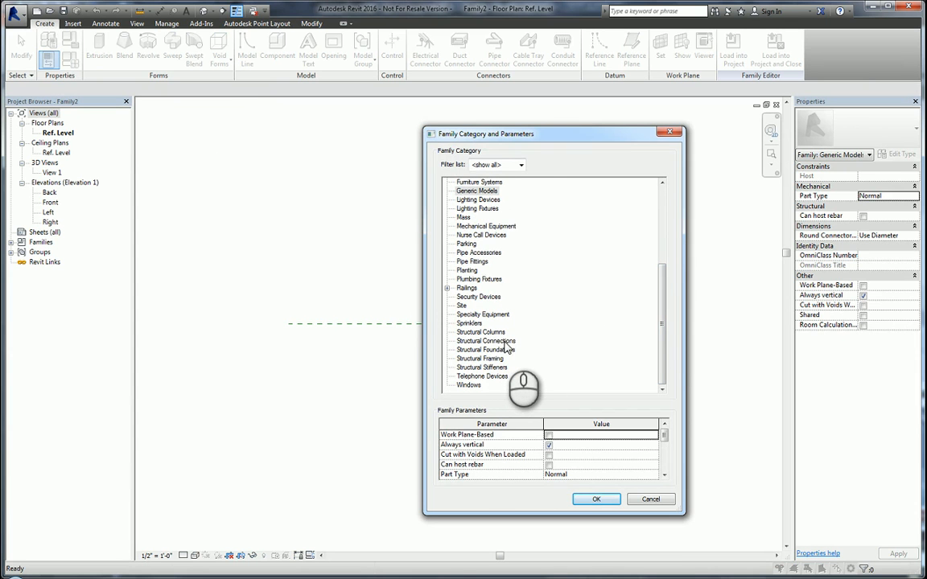
{"action": "left_click", "coordinate": [485, 349]}
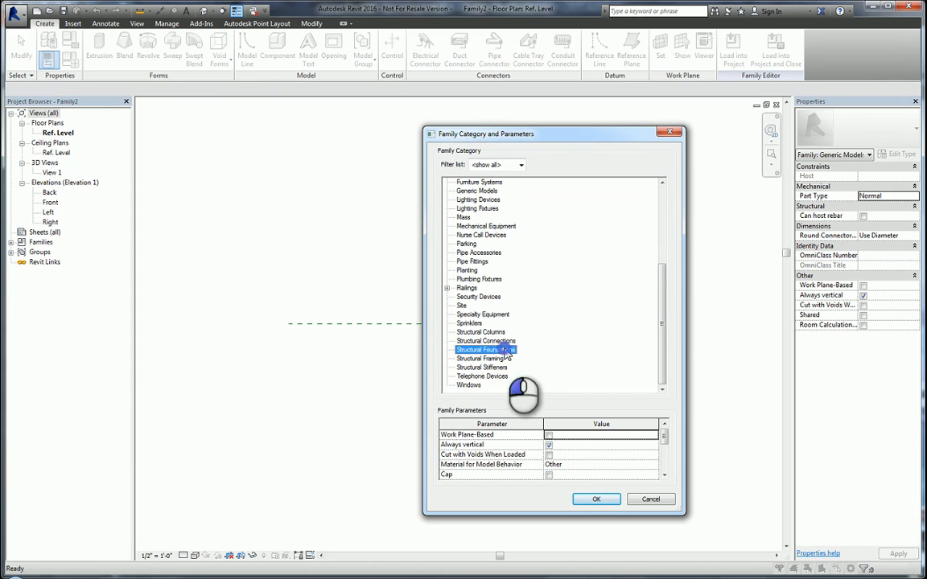
{"action": "left_click", "coordinate": [597, 499]}
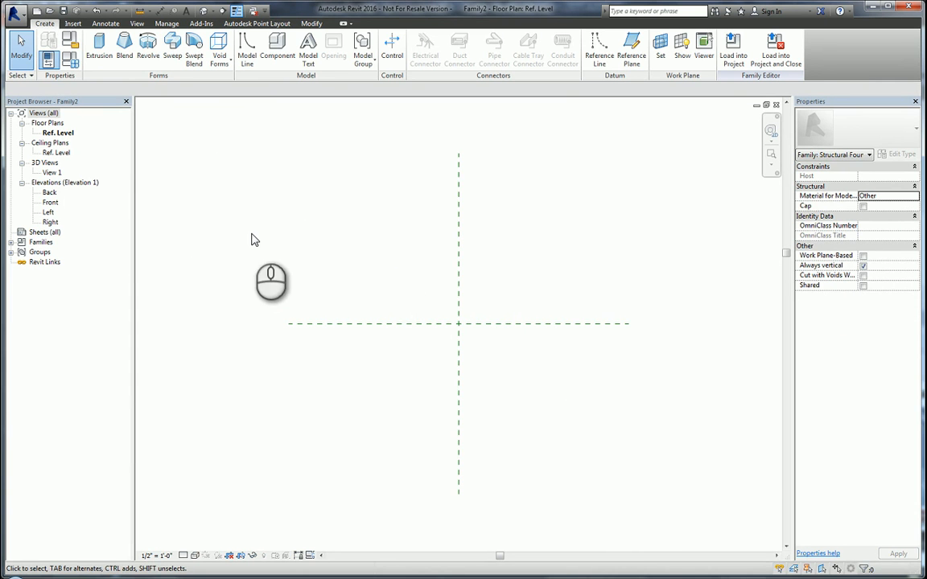
{"action": "mouse_move", "coordinate": [267, 248]}
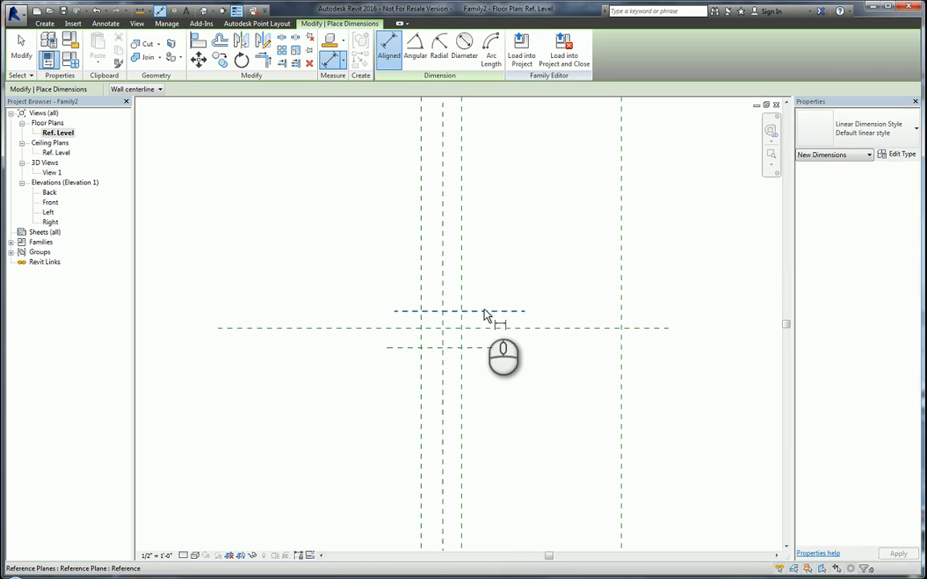
Dimension the upper and lower horizontal reference planes in plan and front elevation.
{"action": "left_click", "coordinate": [459, 312]}
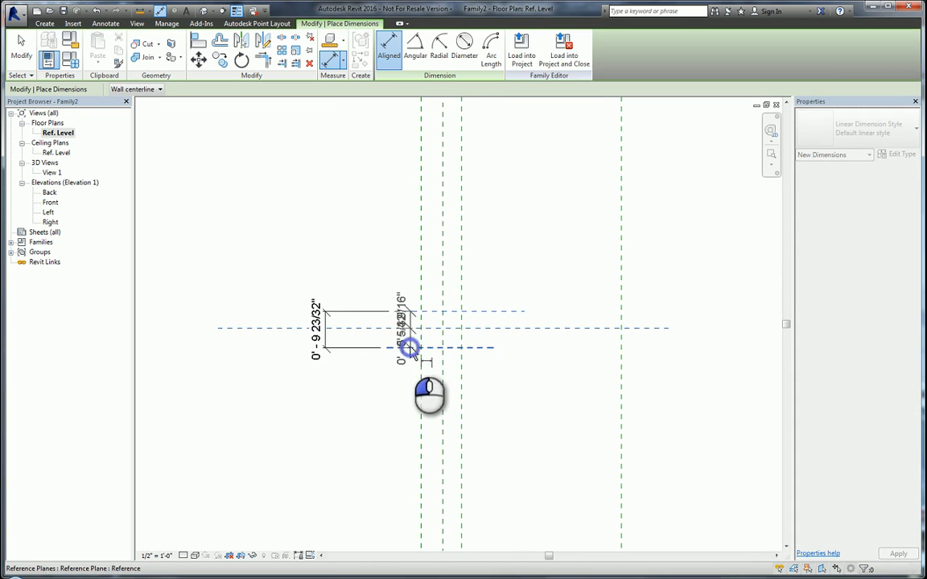
{"action": "left_click", "coordinate": [411, 348]}
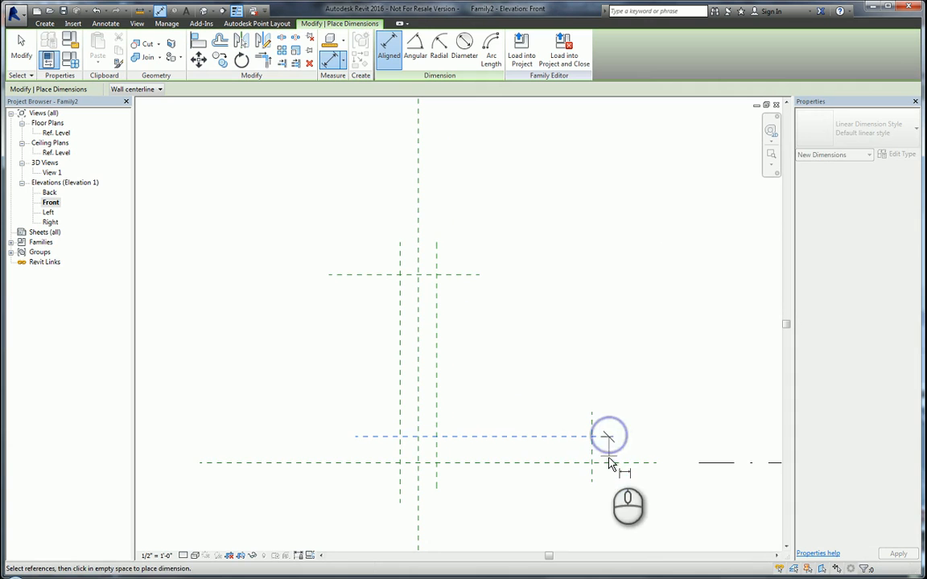
{"action": "left_click", "coordinate": [609, 437]}
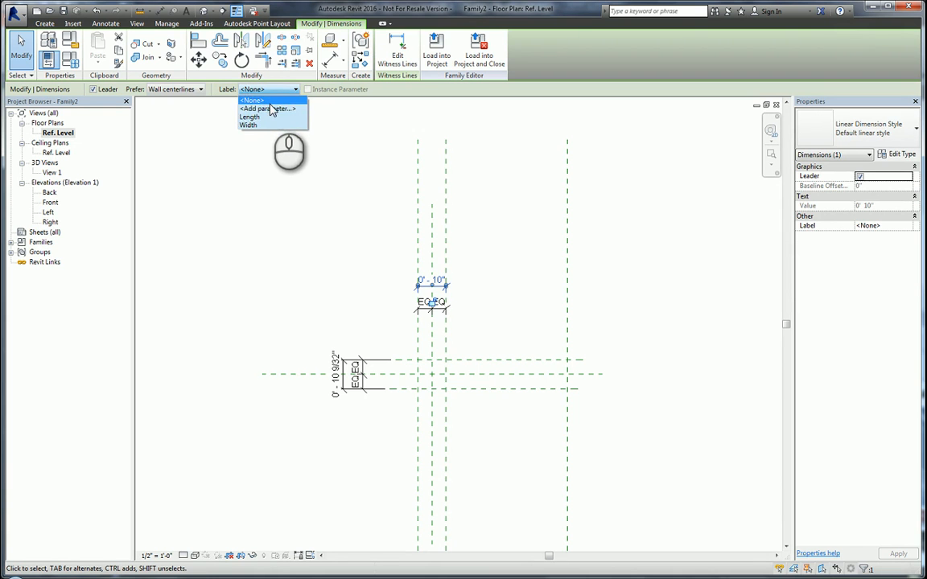
Add parameter labels b to the plan dimension, c and e to elevation dimensions.
{"action": "left_click", "coordinate": [266, 109]}
{"action": "type", "text": "b"}
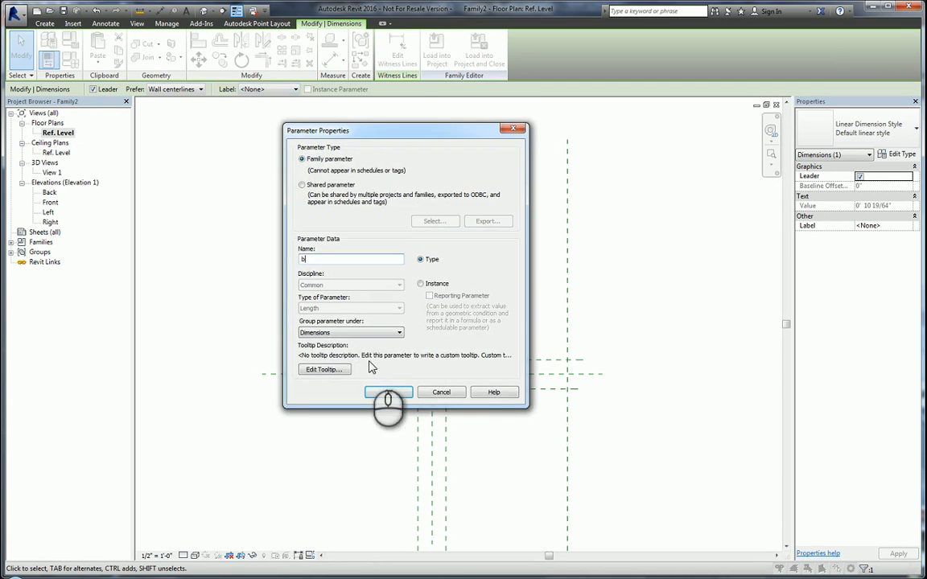
{"action": "left_click", "coordinate": [389, 391]}
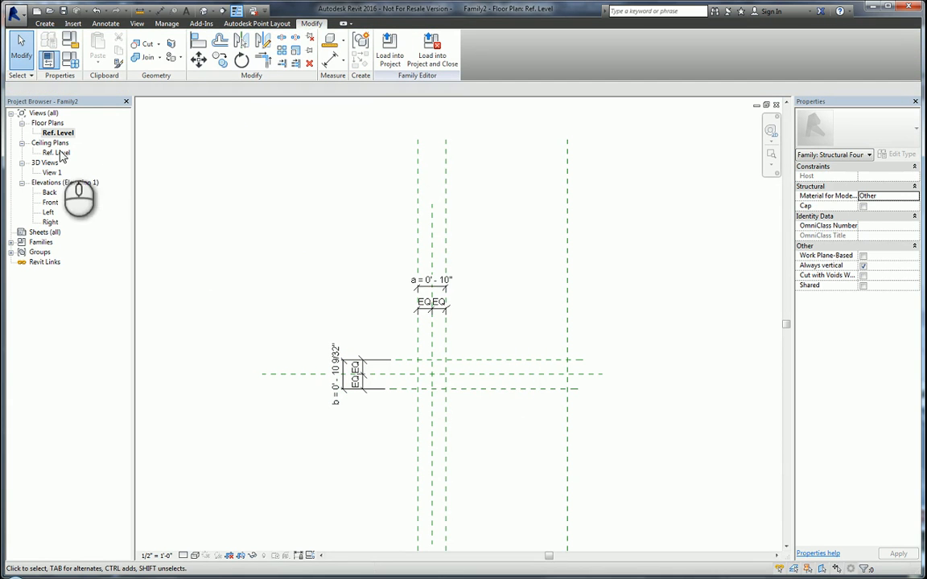
{"action": "double_click", "coordinate": [50, 202]}
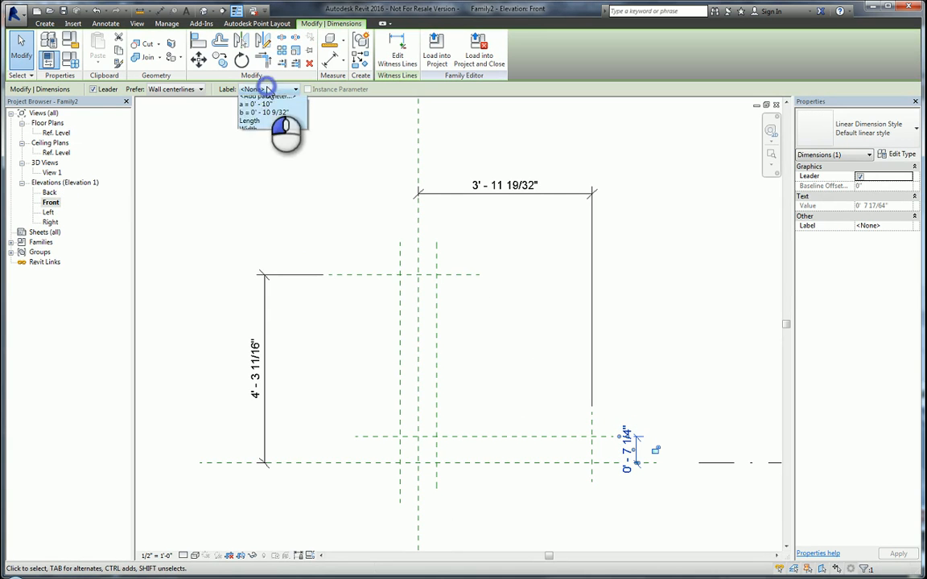
{"action": "left_click", "coordinate": [267, 95]}
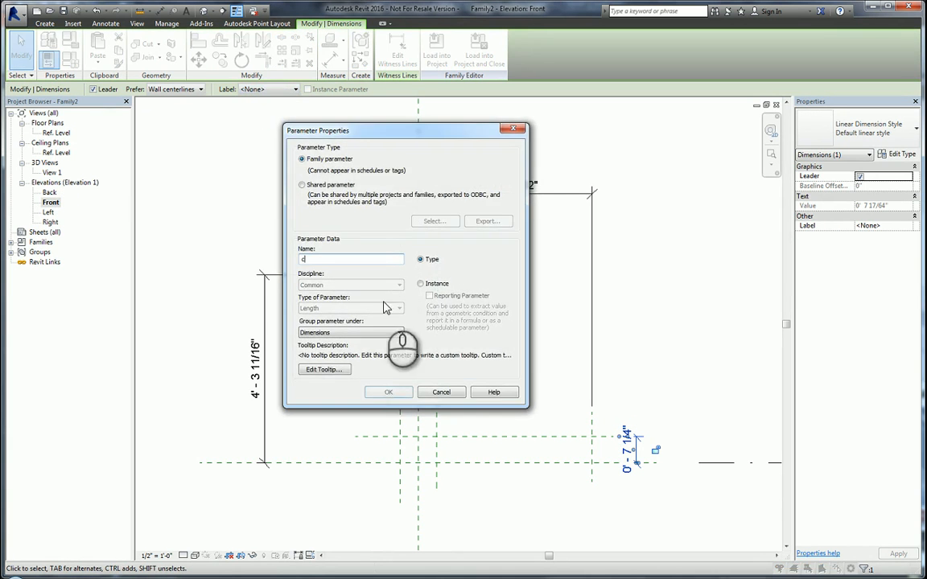
{"action": "left_click", "coordinate": [388, 391]}
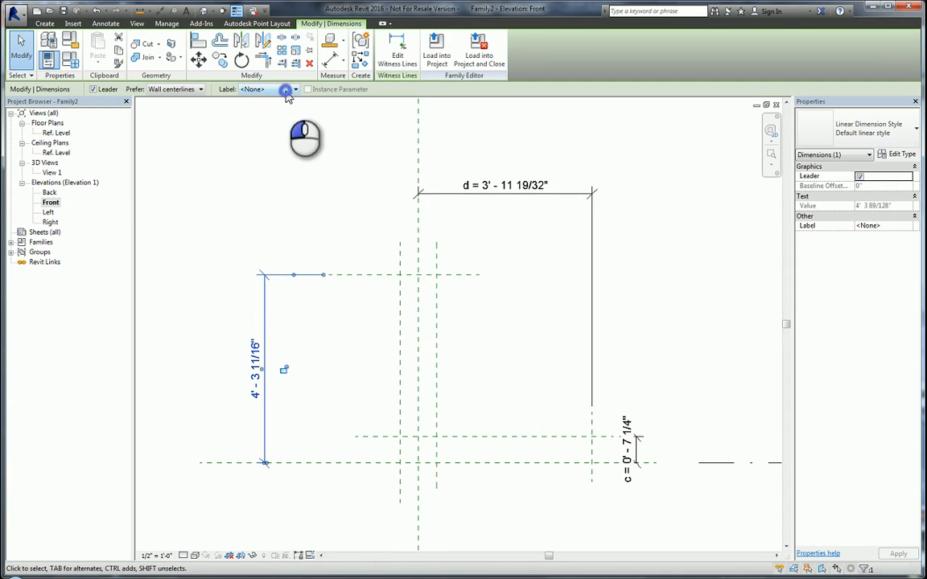
{"action": "left_click", "coordinate": [286, 89]}
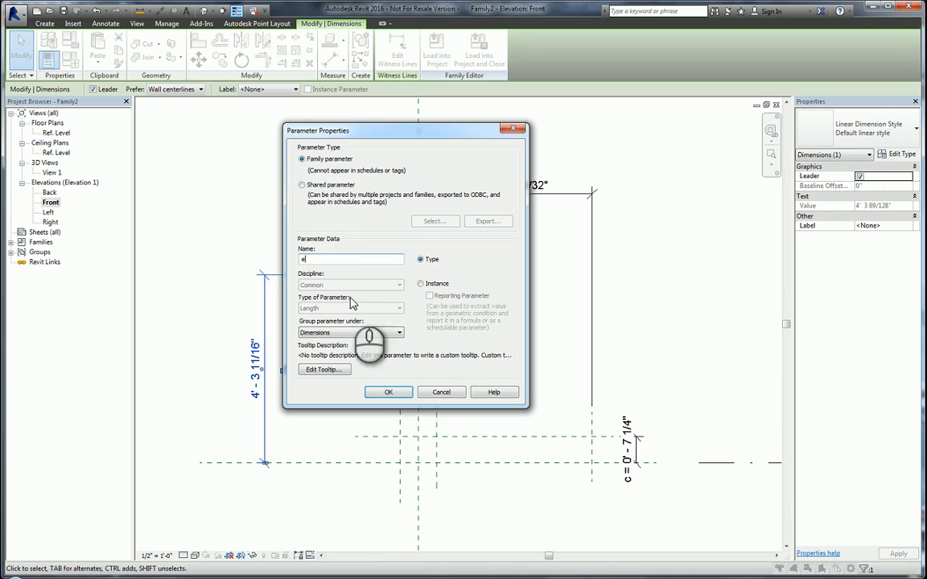
{"action": "left_click", "coordinate": [389, 392]}
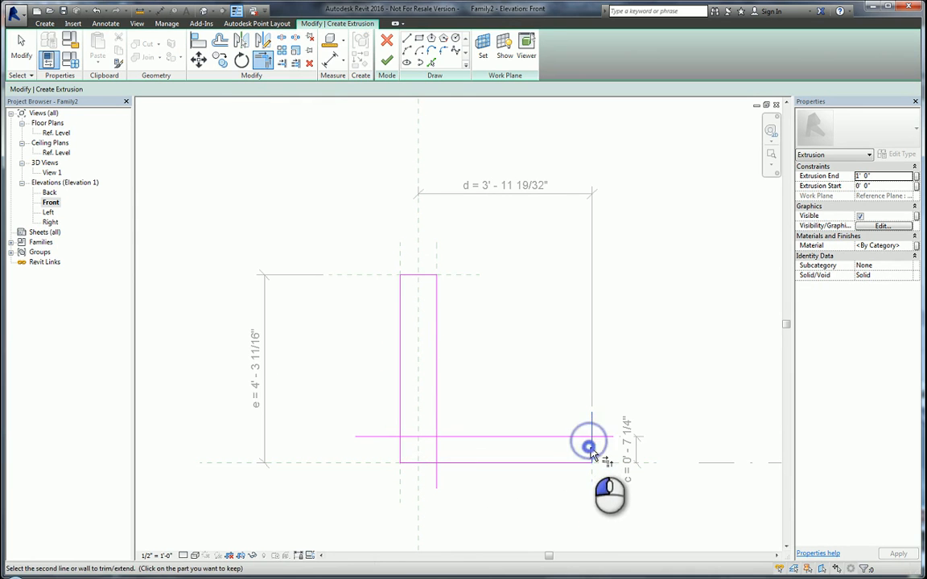
Trim the sketched L-outline lines into a clean corner for the extrusion.
{"action": "left_click", "coordinate": [588, 446]}
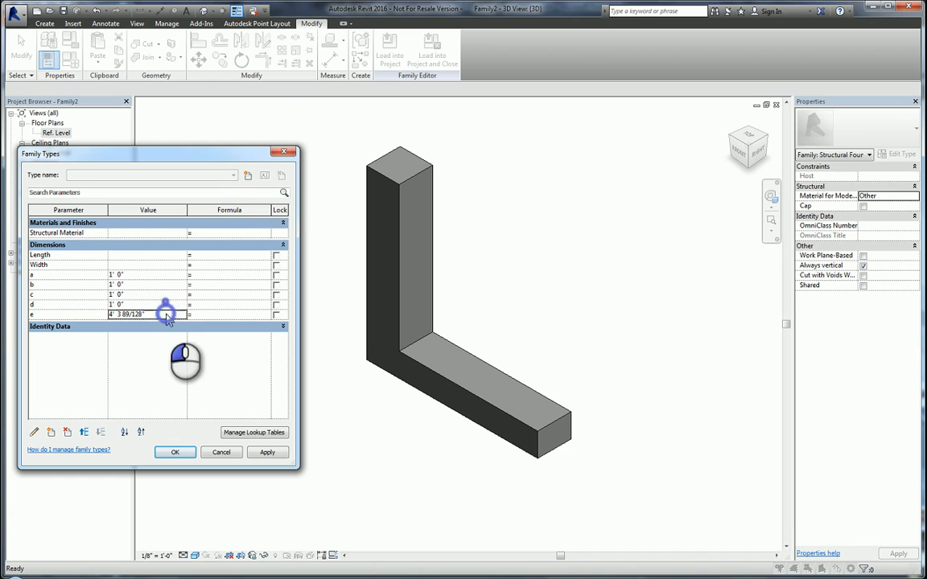
Enter 1' 0" for the foundation parameters and apply the new values.
{"action": "type", "text": "1' 0\""}
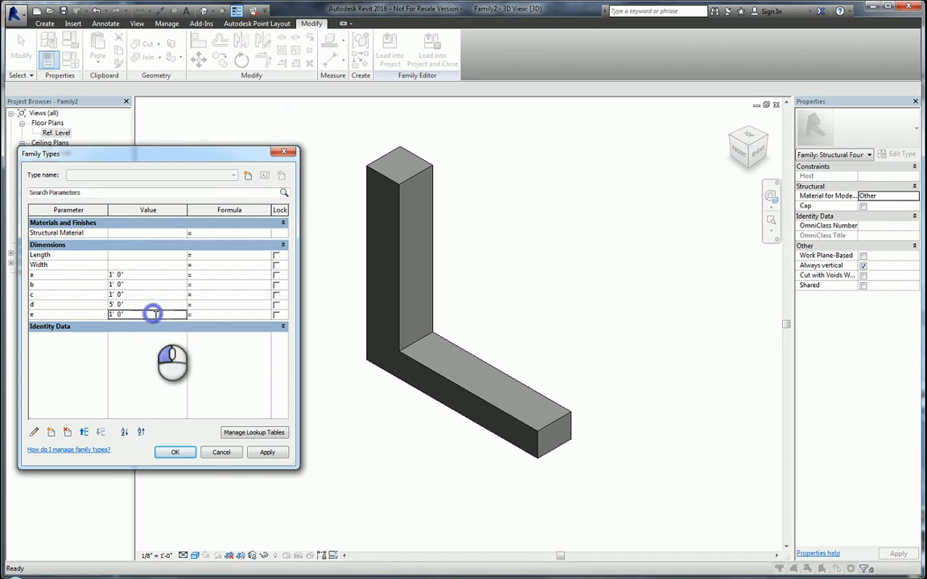
{"action": "left_click", "coordinate": [267, 452]}
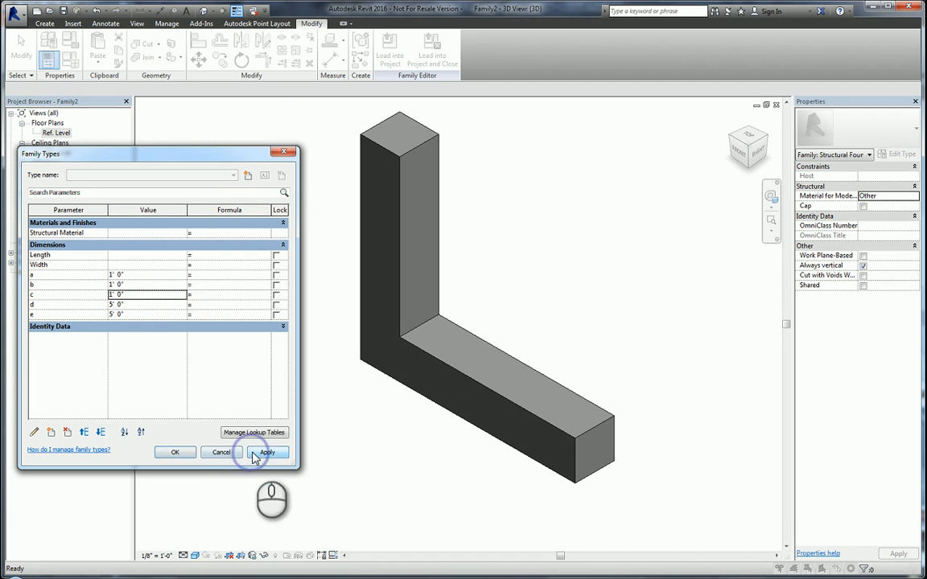
{"action": "left_click", "coordinate": [174, 451]}
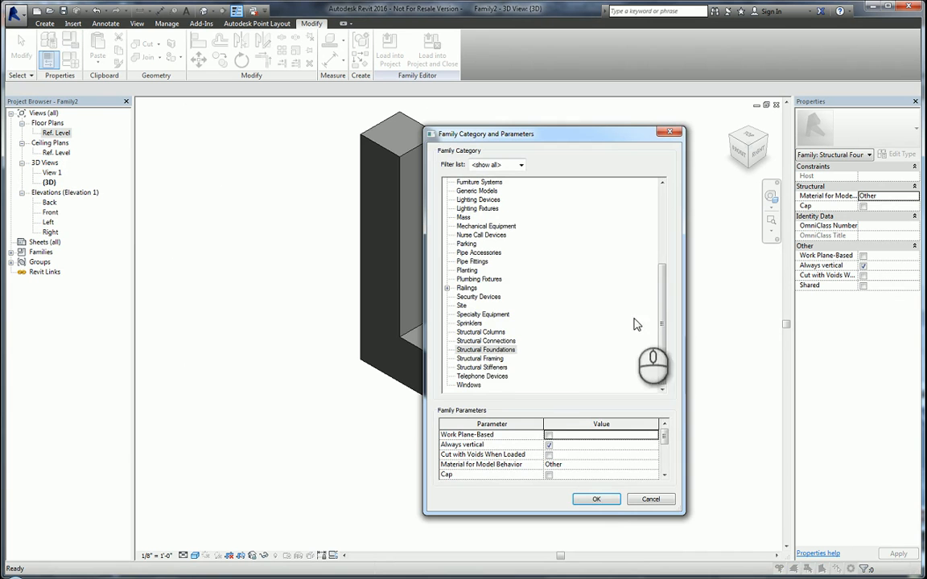
Confirm the Structural Foundations category and save the family over test.rfa.
{"action": "left_click", "coordinate": [596, 499]}
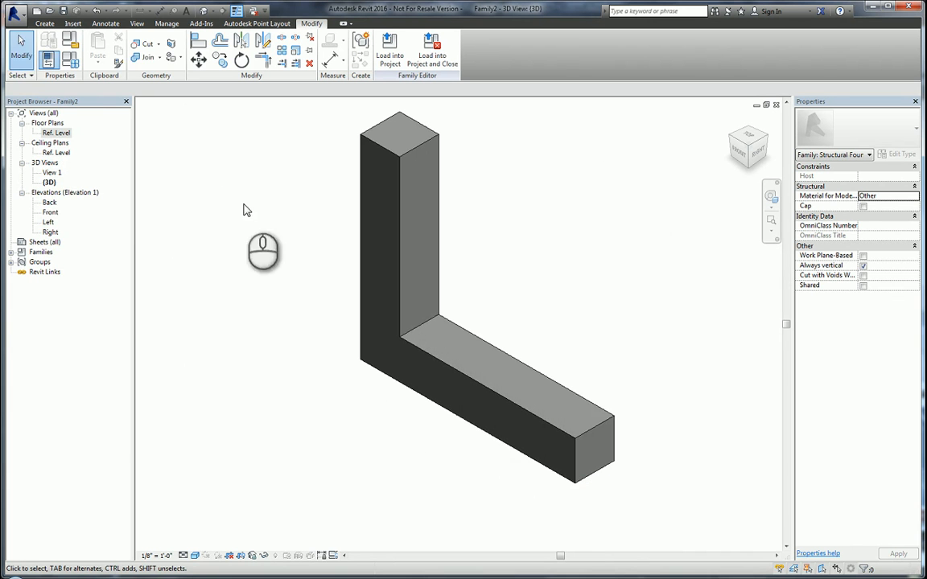
{"action": "left_click", "coordinate": [14, 11]}
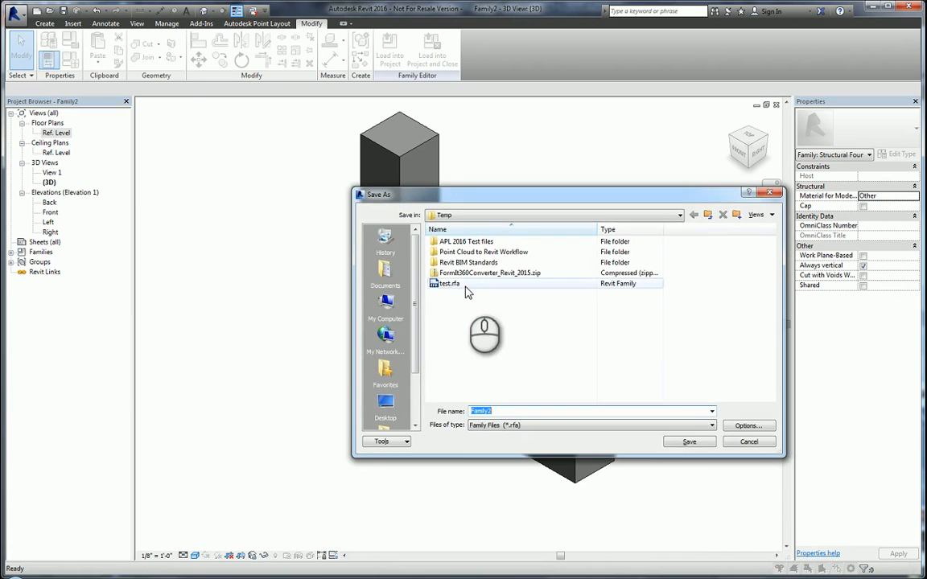
{"action": "left_click", "coordinate": [688, 441]}
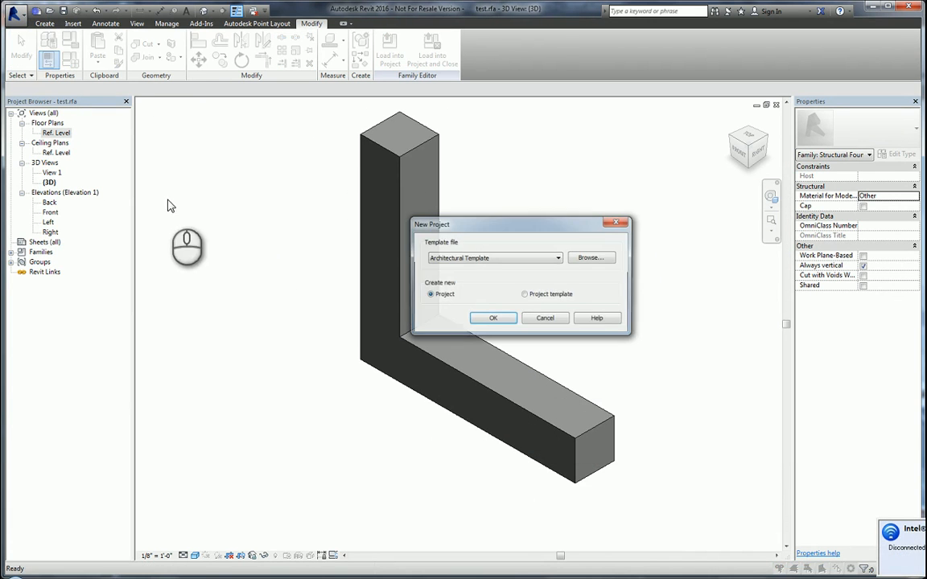
Create a new project and load the test foundation family into it.
{"action": "left_click", "coordinate": [557, 257]}
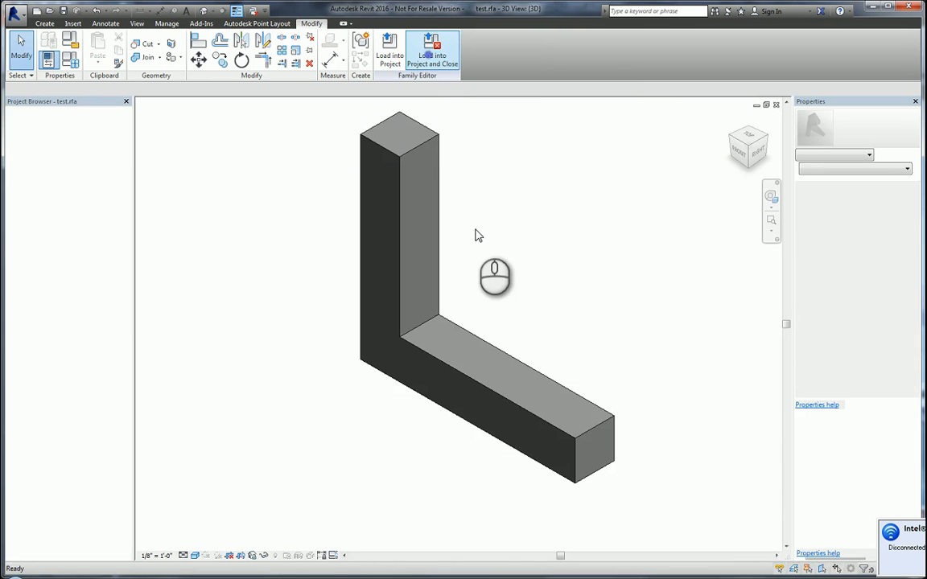
{"action": "left_click", "coordinate": [432, 58]}
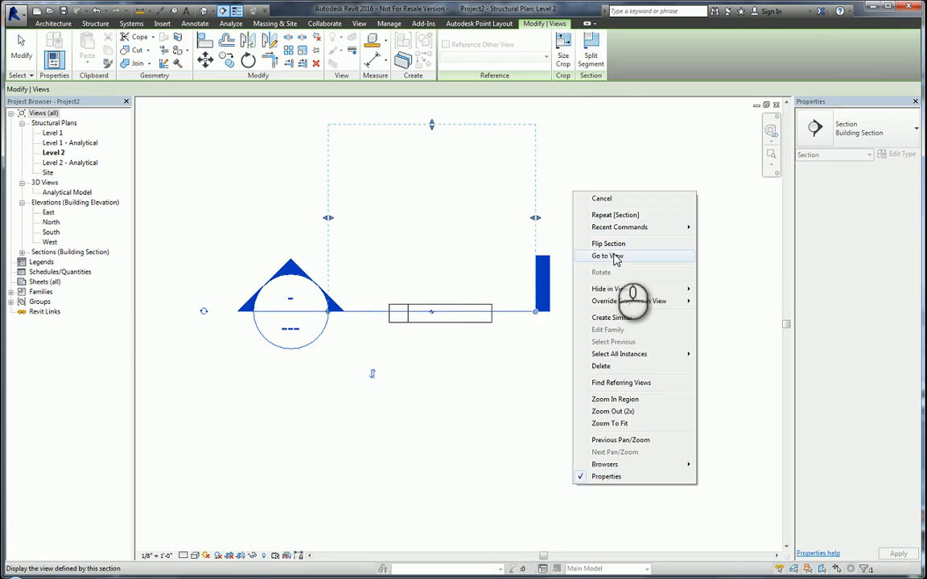
In the Fine-detail section view, place rebar sets in the foundation with value 3.
{"action": "left_click", "coordinate": [608, 256]}
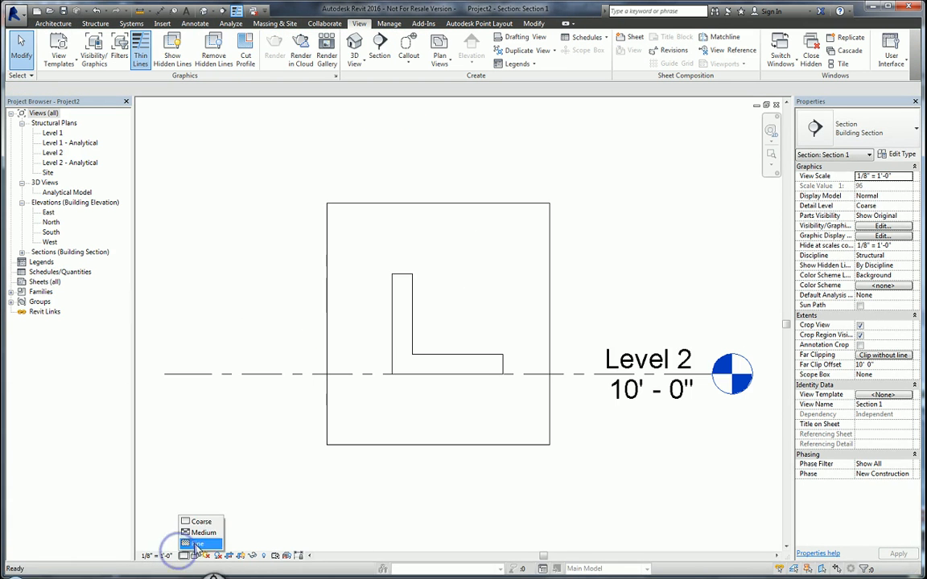
{"action": "left_click", "coordinate": [201, 545]}
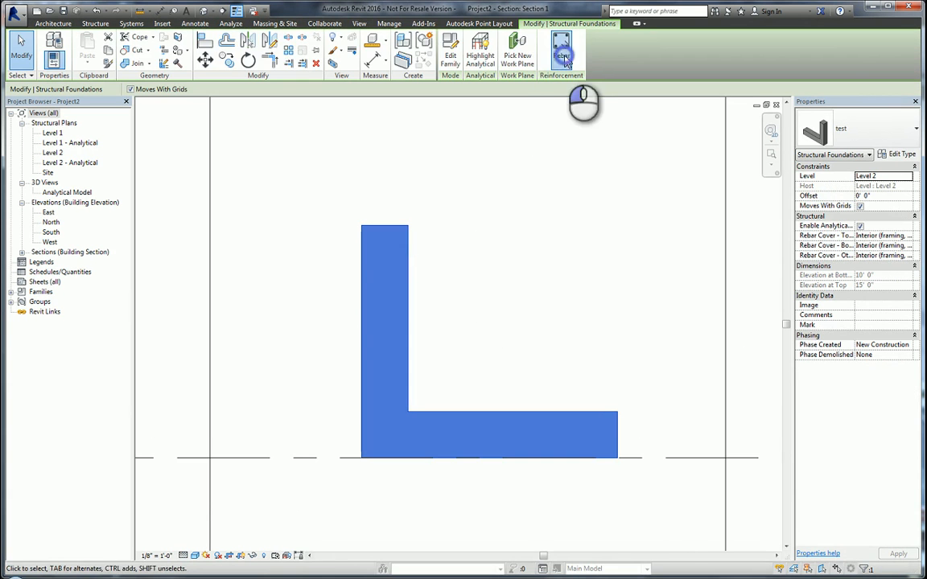
{"action": "left_click", "coordinate": [561, 51]}
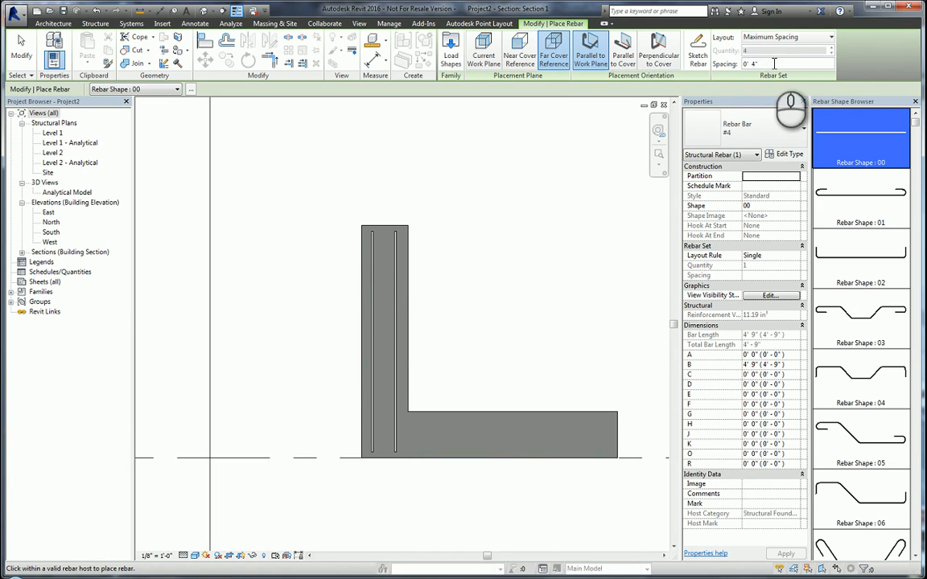
{"action": "type", "text": "3"}
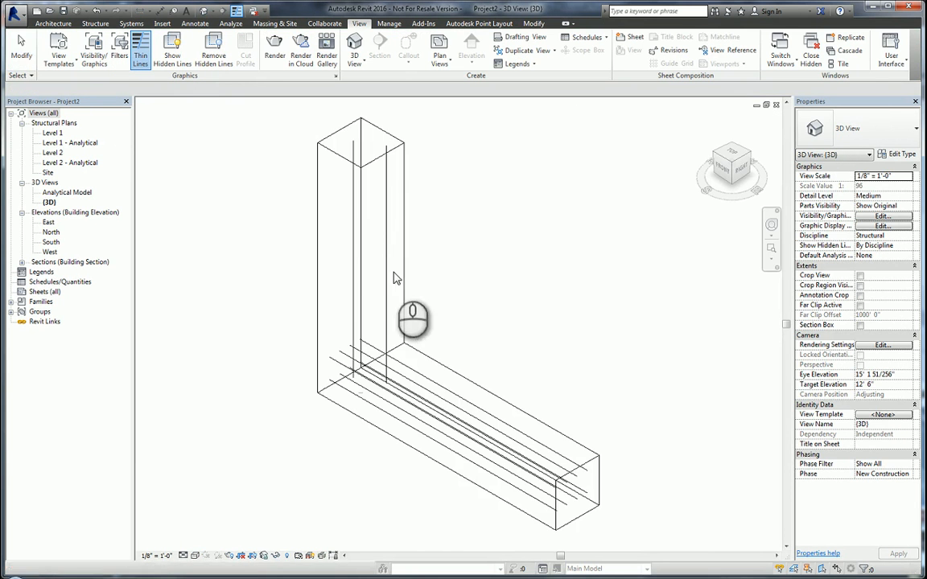
Set the 3D view to Fine detail and select a rebar set.
{"action": "left_click", "coordinate": [499, 427]}
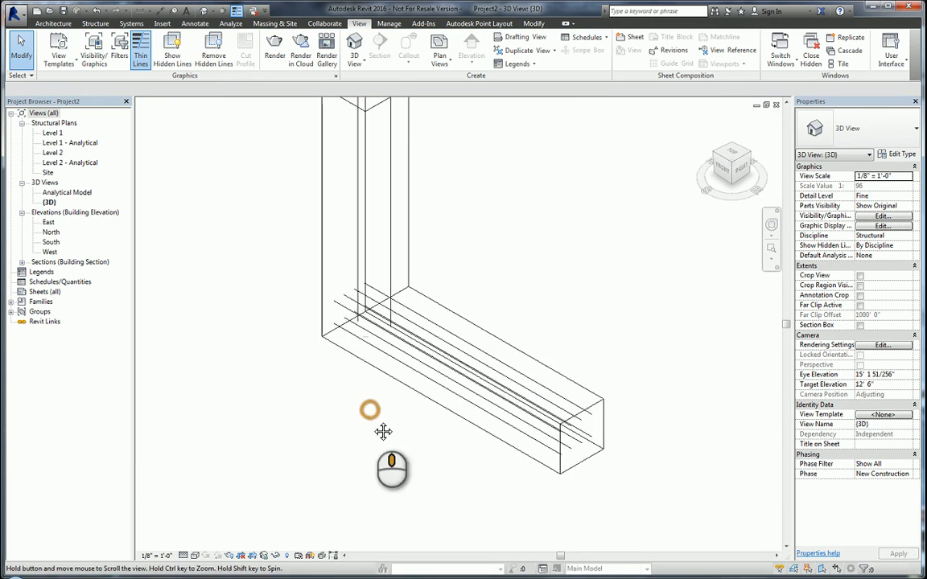
{"action": "left_click", "coordinate": [515, 479]}
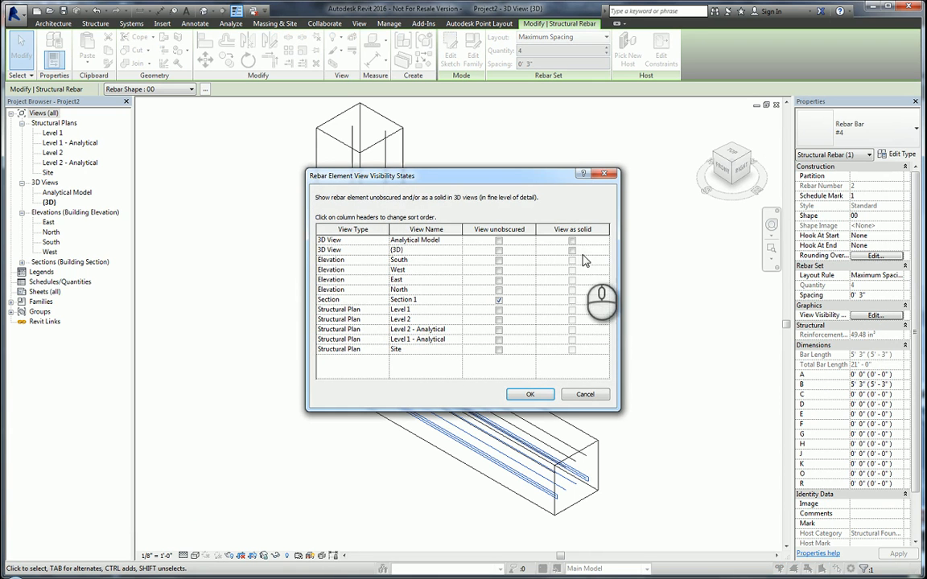
Set the first rebar set to View unobscured and View as solid in the 3D views.
{"action": "left_click", "coordinate": [571, 240]}
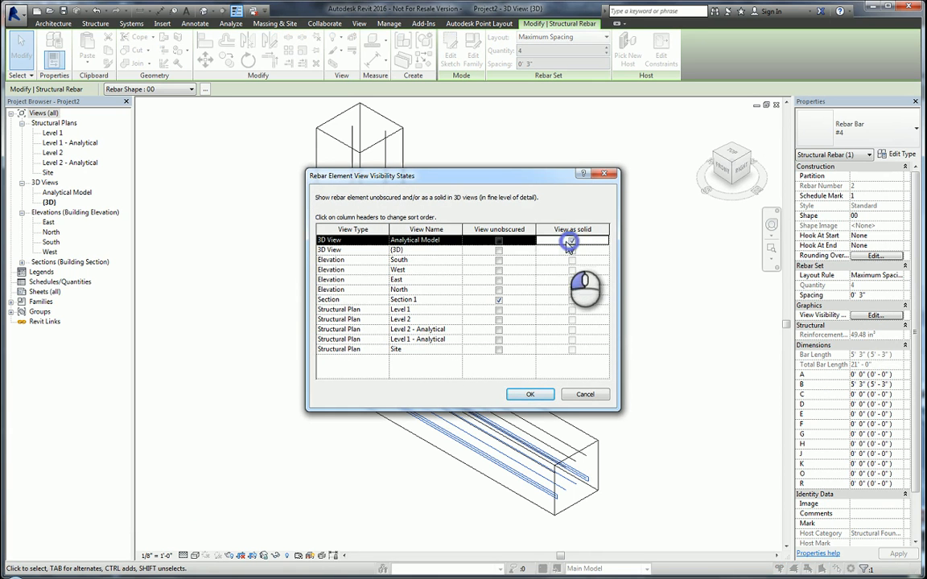
{"action": "left_click", "coordinate": [572, 240]}
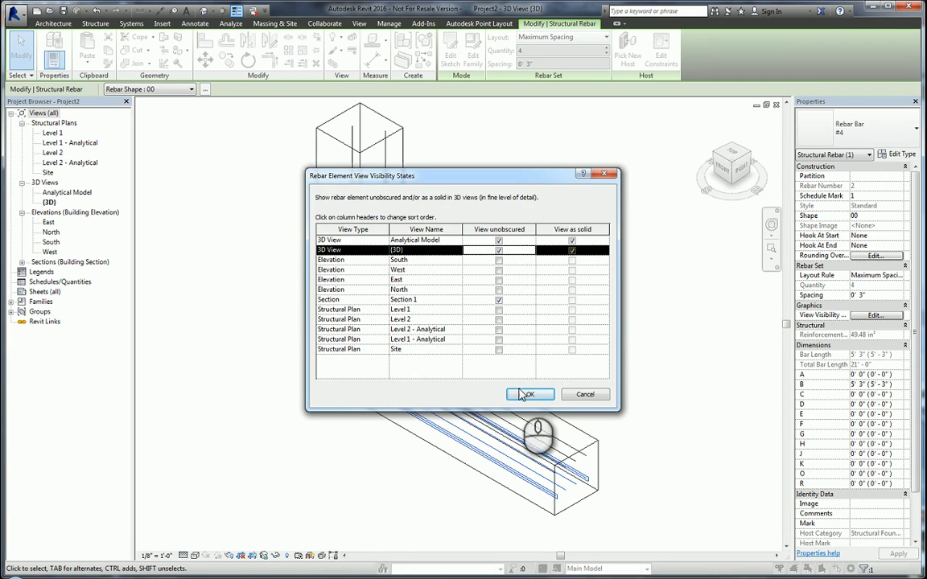
{"action": "left_click", "coordinate": [530, 395]}
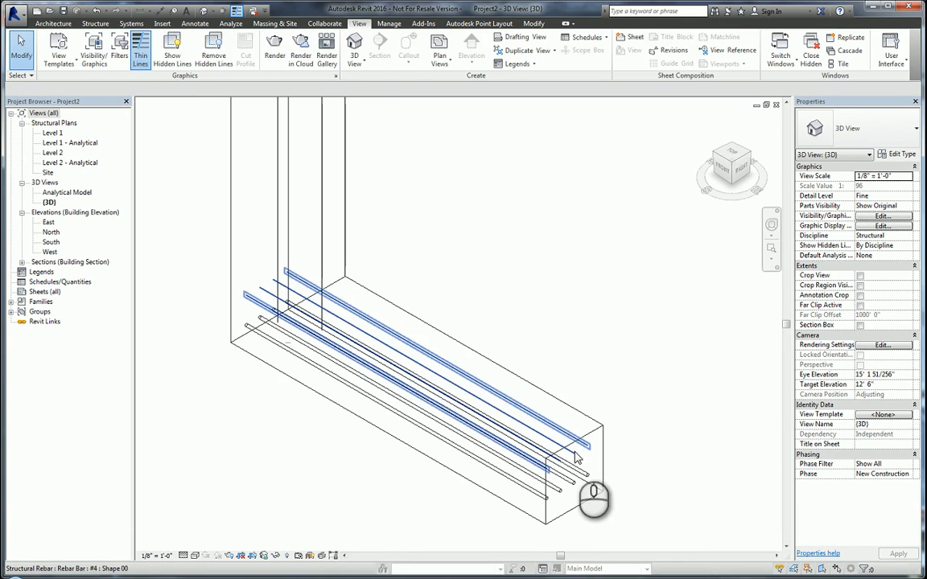
Apply View unobscured and View as solid to the remaining rebar sets.
{"action": "left_click", "coordinate": [876, 315]}
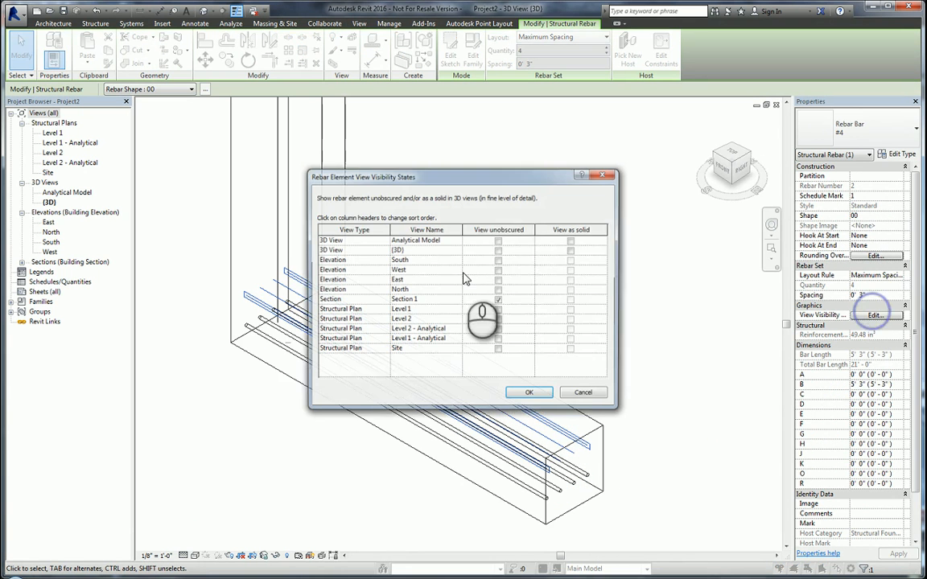
{"action": "left_click", "coordinate": [499, 250]}
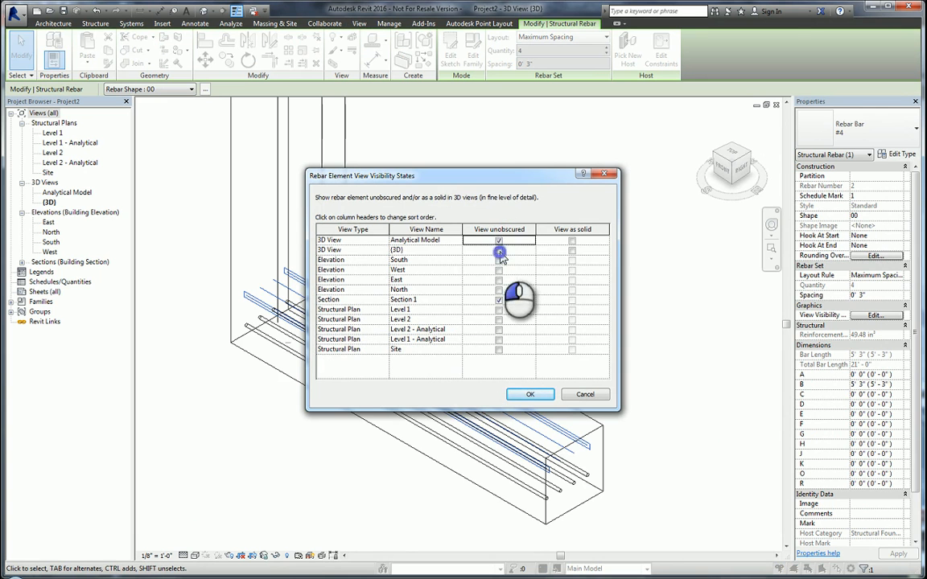
{"action": "left_click", "coordinate": [571, 239]}
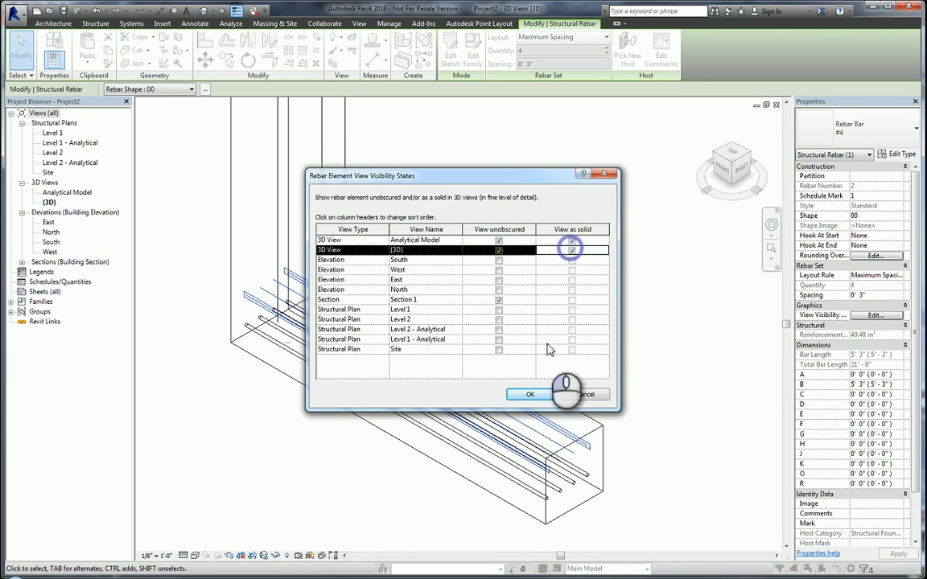
{"action": "left_click", "coordinate": [530, 394]}
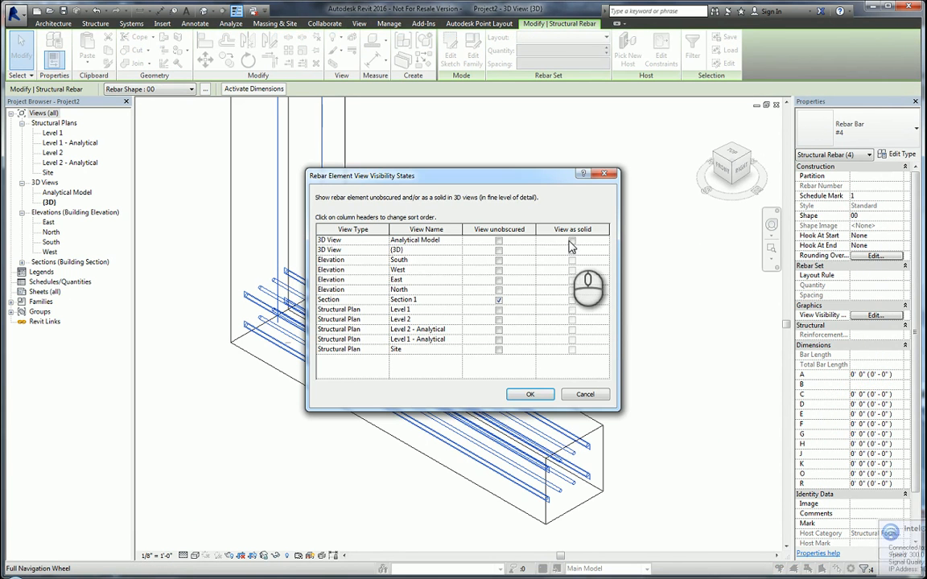
{"action": "left_click", "coordinate": [571, 239]}
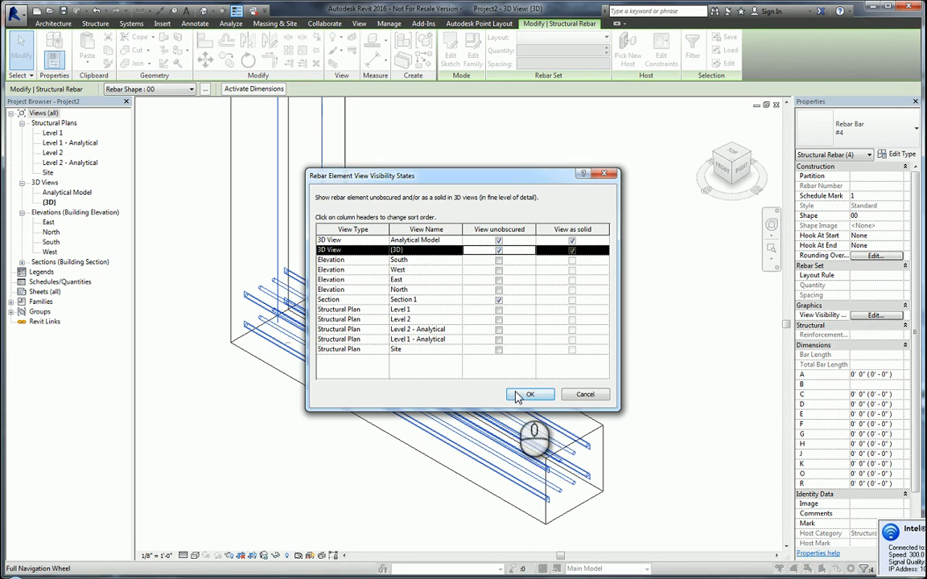
{"action": "left_click", "coordinate": [529, 394]}
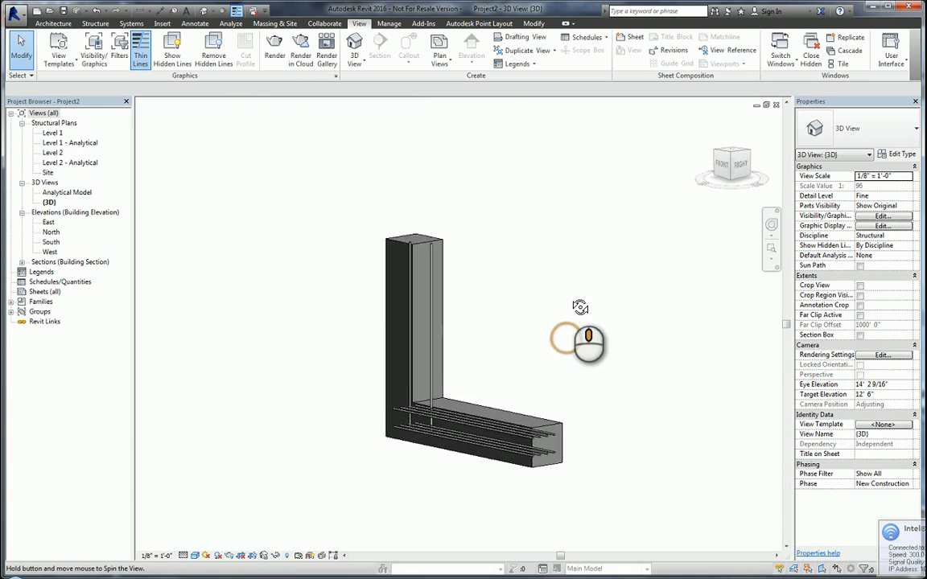
Orbit the shaded L-shaped foundation to inspect the solid rebar in its base and vertical leg.
{"action": "left_click_drag", "start_coordinate": [579, 342], "coordinate": [656, 430]}
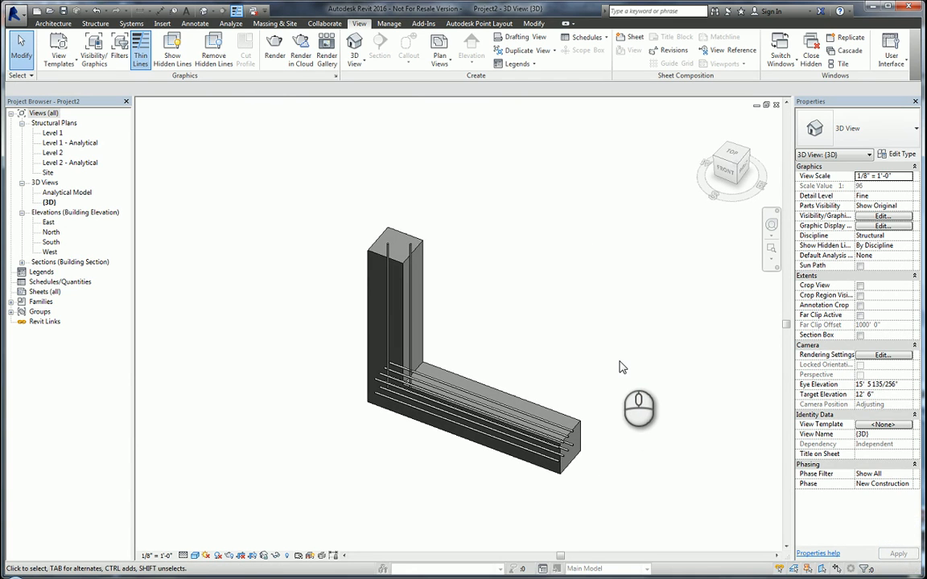
{"action": "mouse_move", "coordinate": [614, 346]}
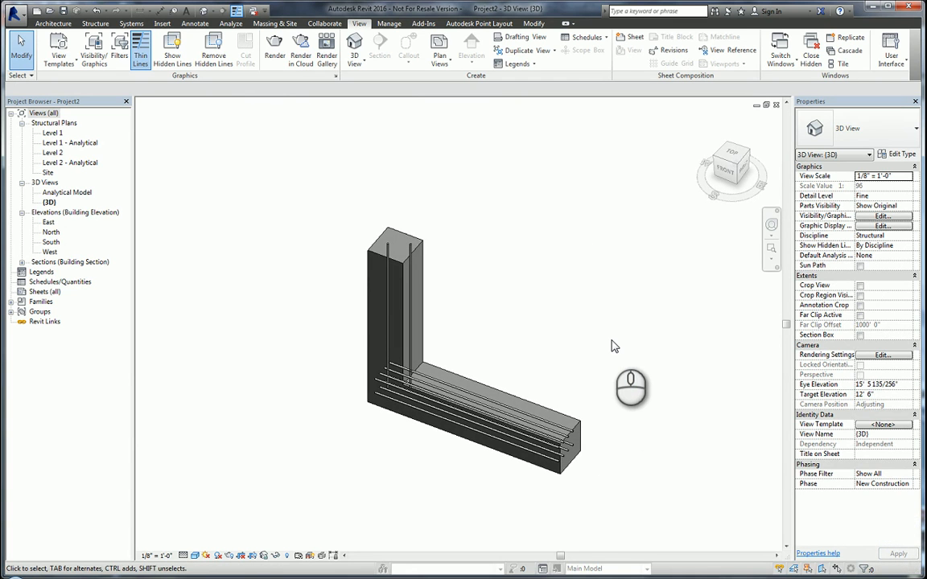